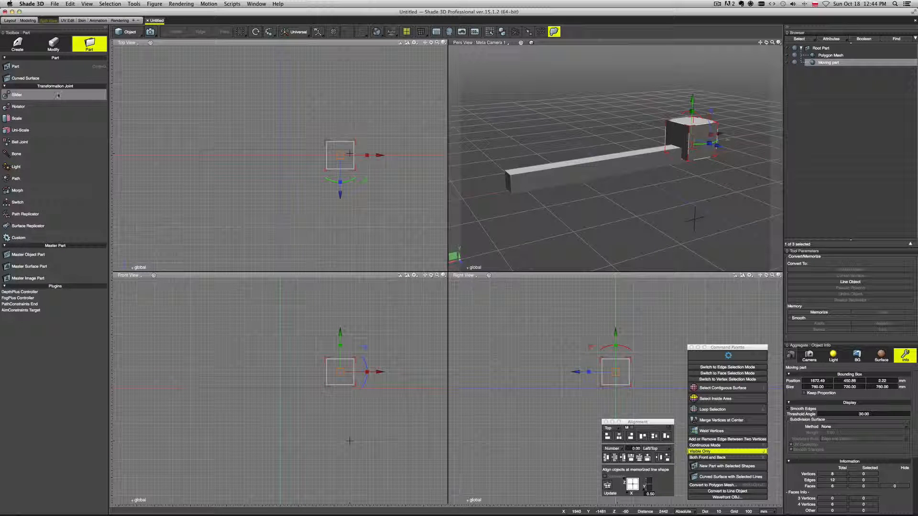
mouse_move(18, 106)
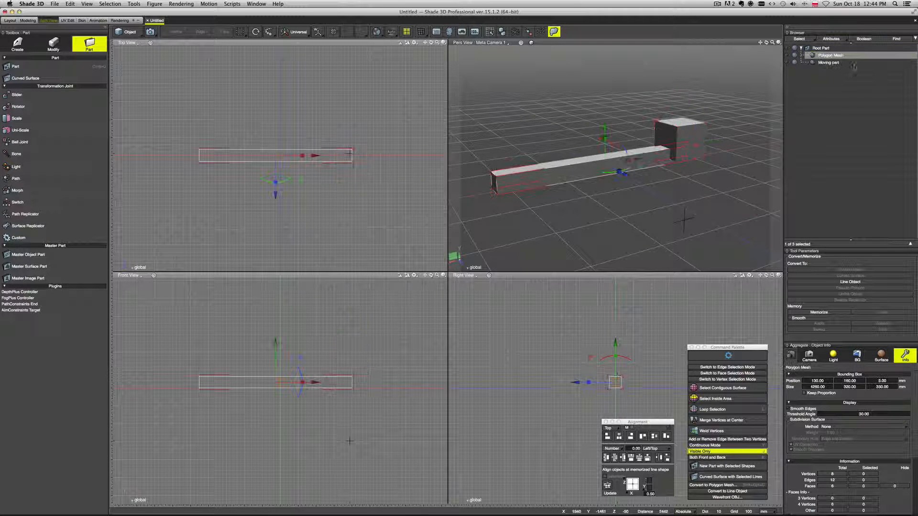
- Create a Slider joint spanning the bar in Top view and nest the cube part under it
click(828, 62)
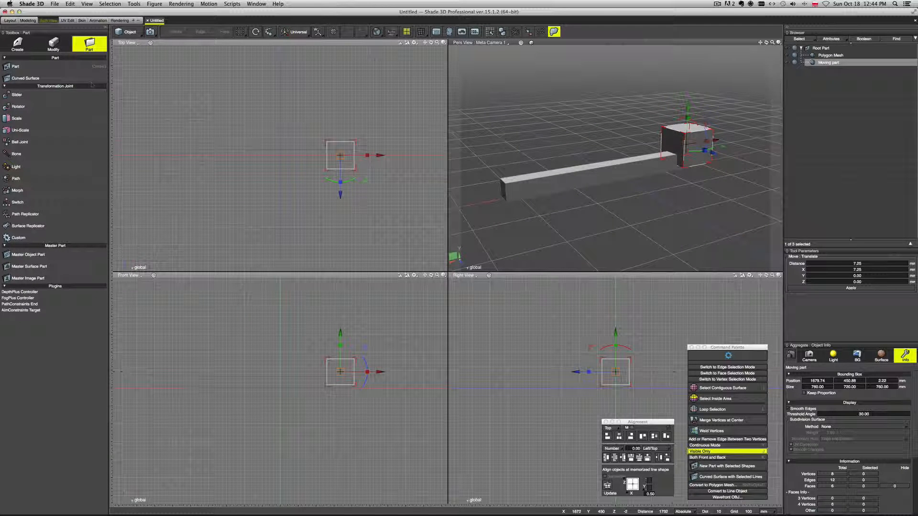
click(16, 95)
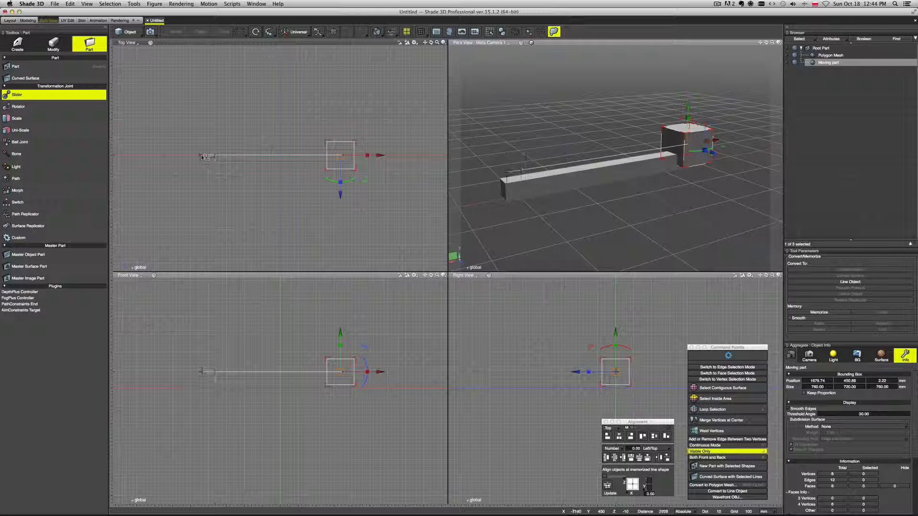
click(17, 94)
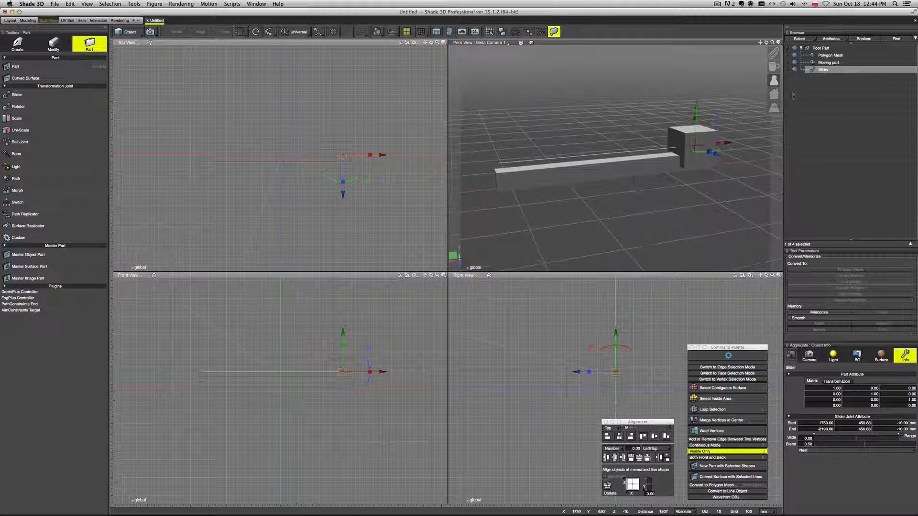
click(831, 63)
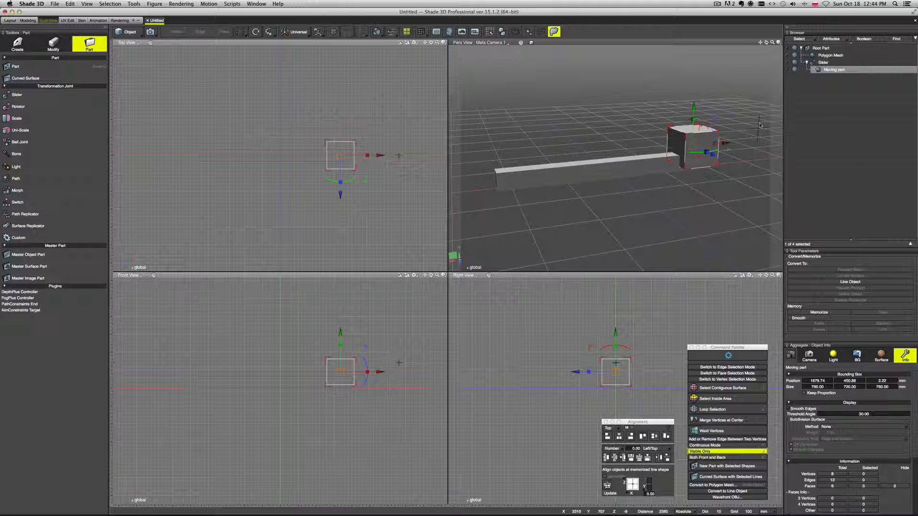
click(820, 63)
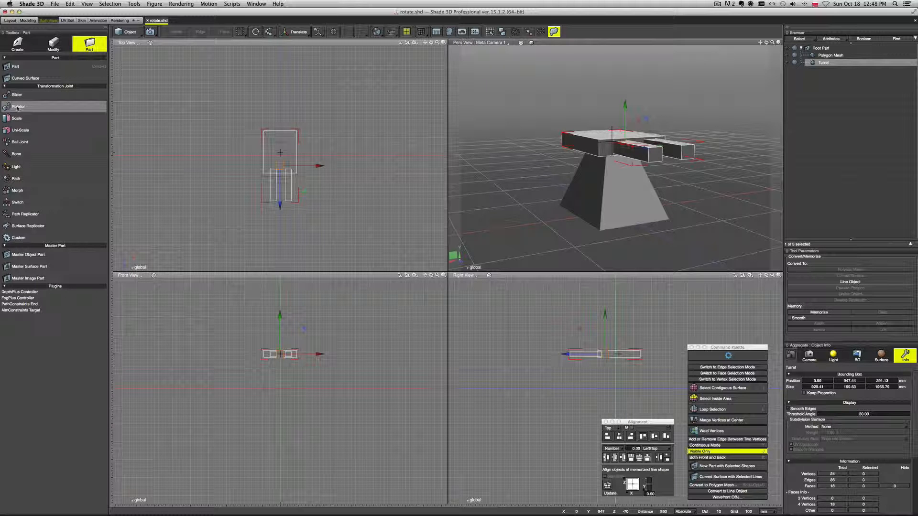
- Create a Rotator joint at the turret pivot and nest the Turret part under it
click(19, 106)
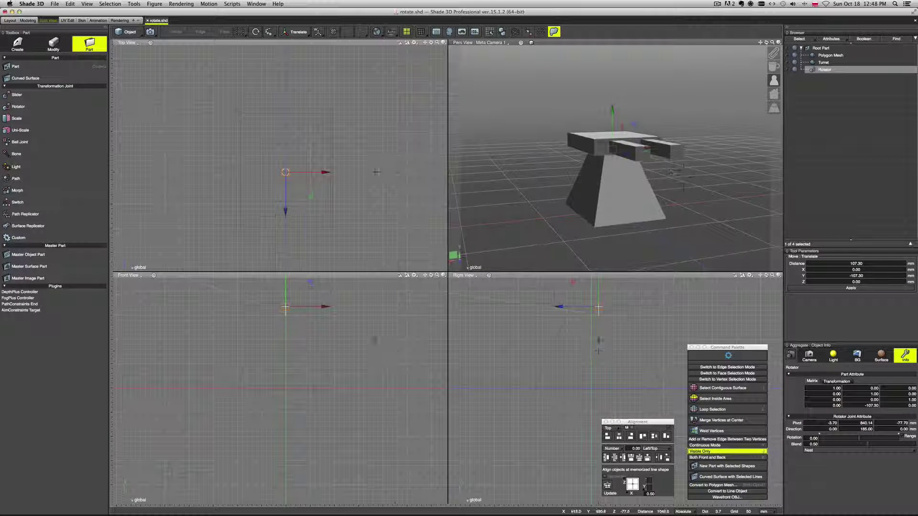
click(822, 62)
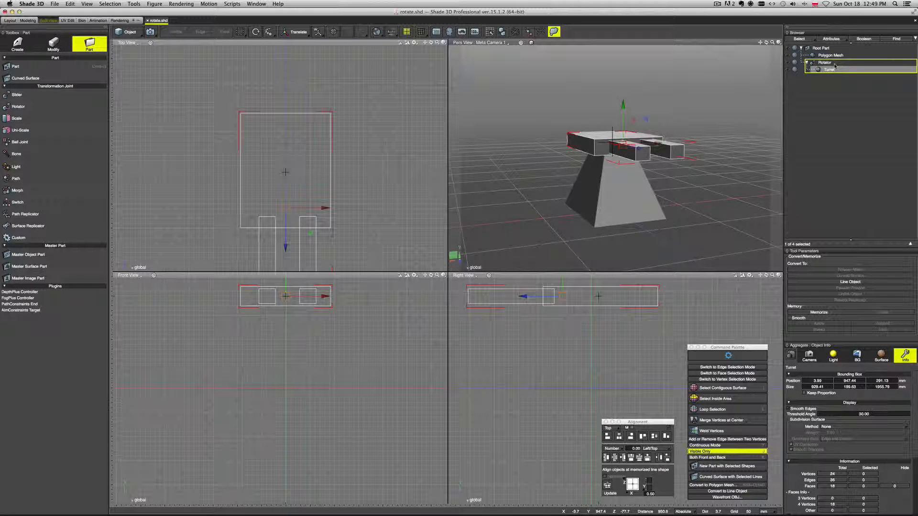
- Select the Rotator joint and drag its Rotation slider to spin the turret around its pivot
click(821, 62)
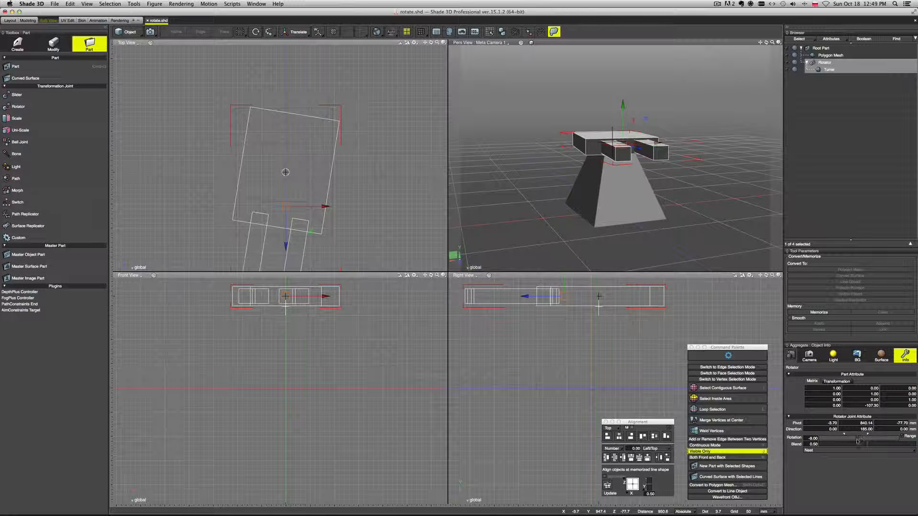
drag(843, 438, 872, 441)
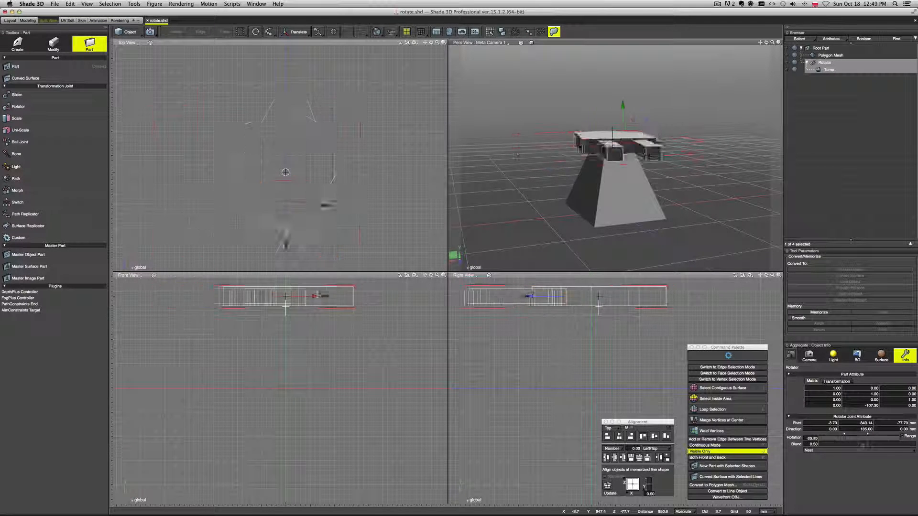
drag(826, 442, 849, 442)
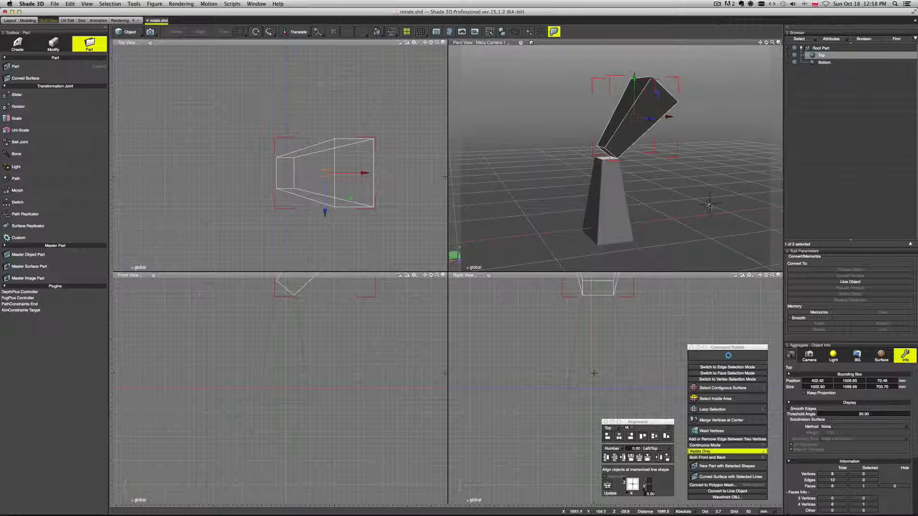
- Place a Ball Joint at the tilted Top piece's base and nest Top inside it
click(823, 63)
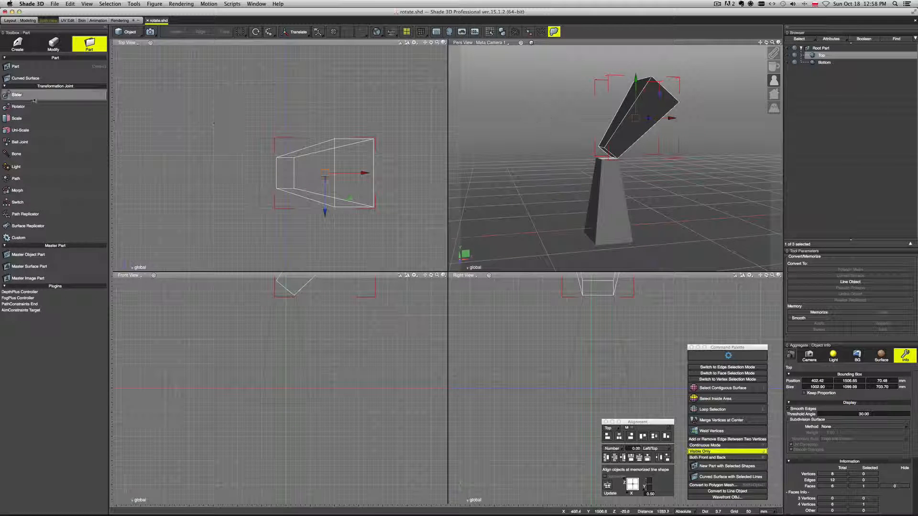
click(20, 142)
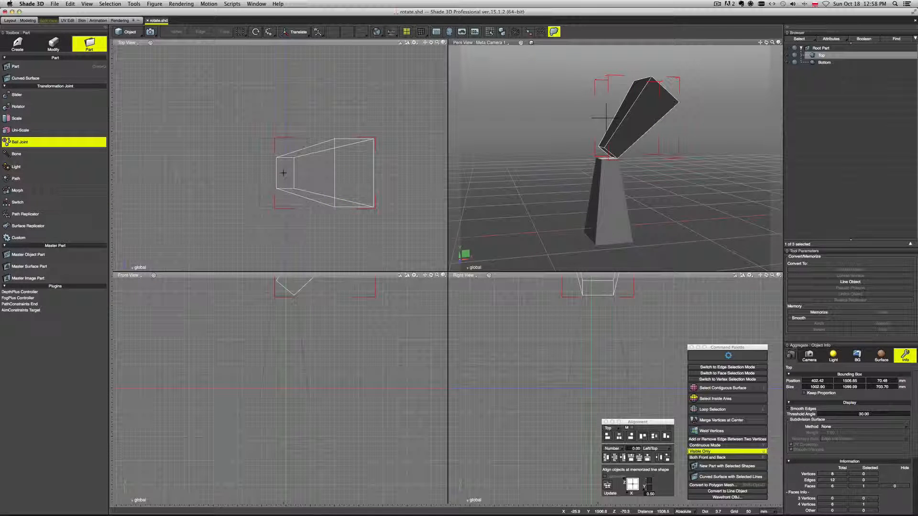
click(19, 142)
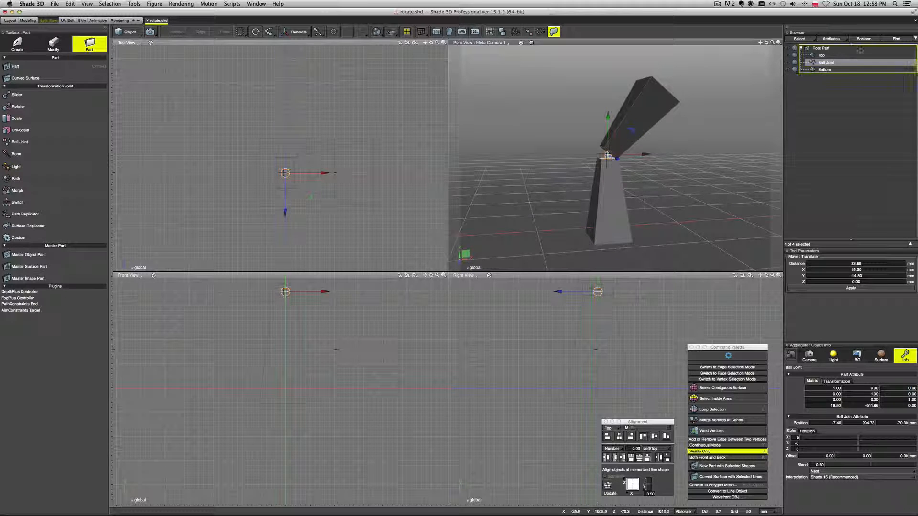
click(821, 57)
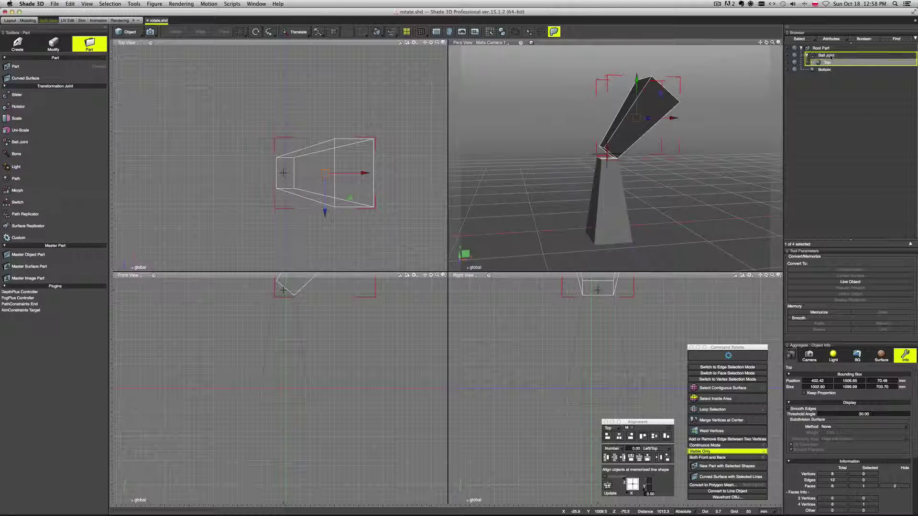
- Select the Rotator in the Browser and set its Rotation to 37.80
click(825, 55)
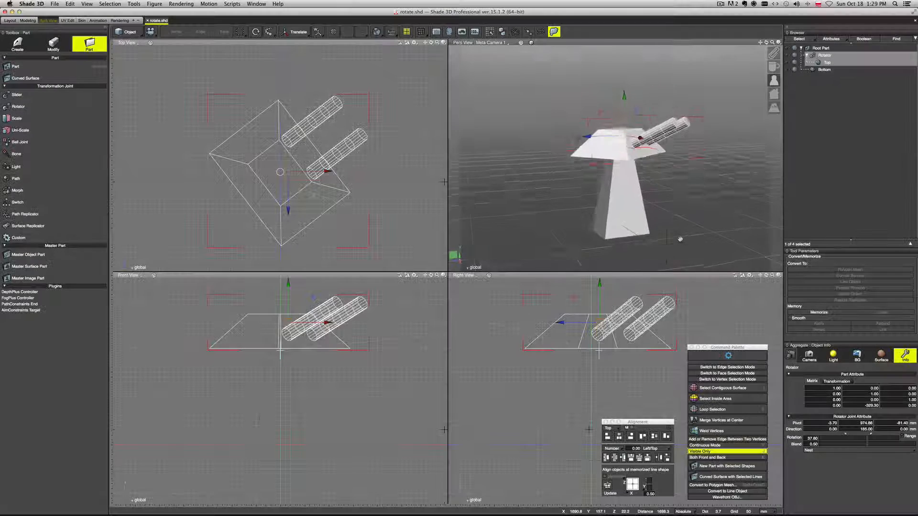
- Turn the cannon turret's Rotator to -59.46 degrees and open the View menu
click(826, 62)
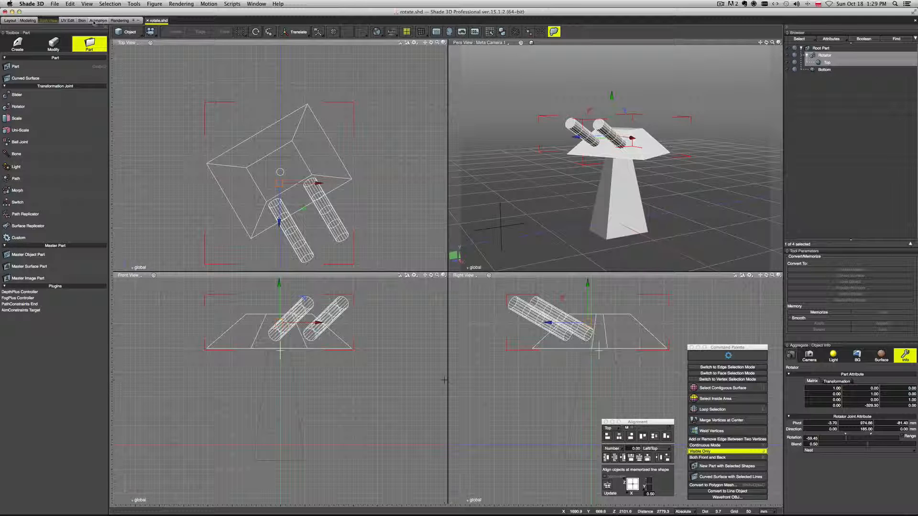
click(87, 3)
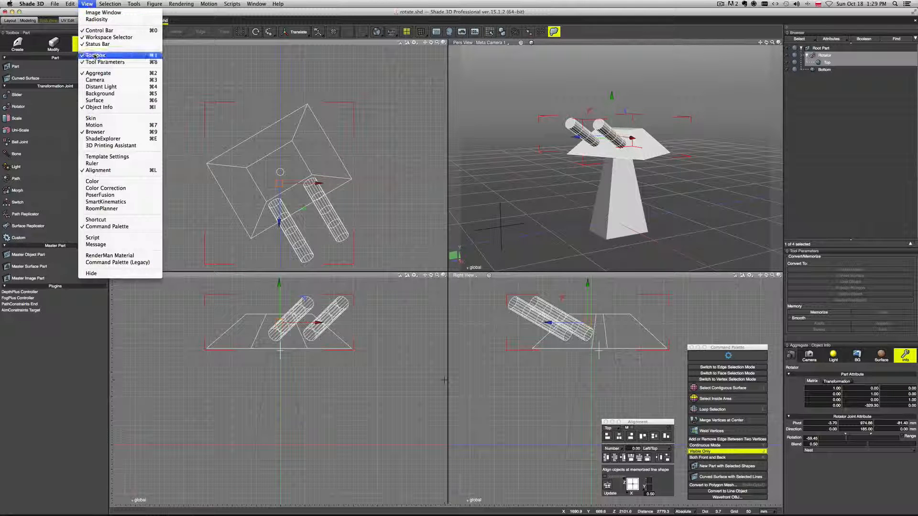
mouse_move(94, 125)
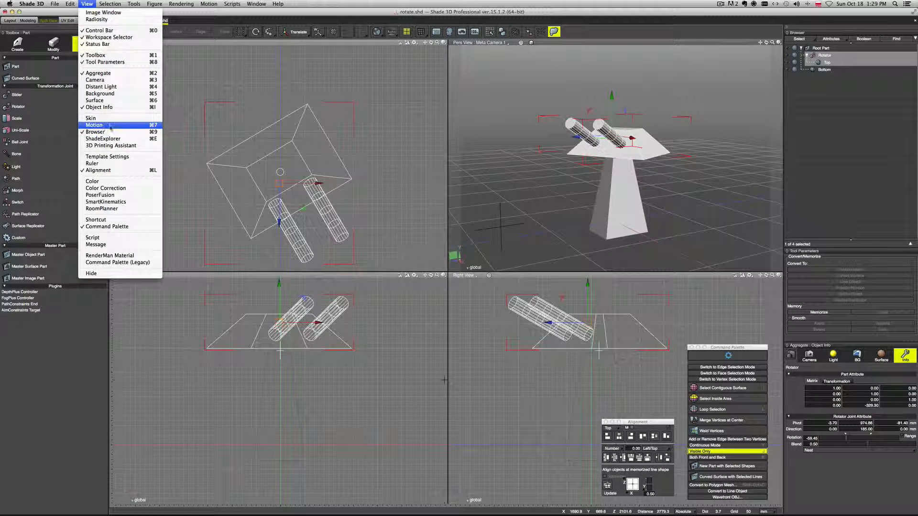
- Open the Motion window from the View menu
click(94, 125)
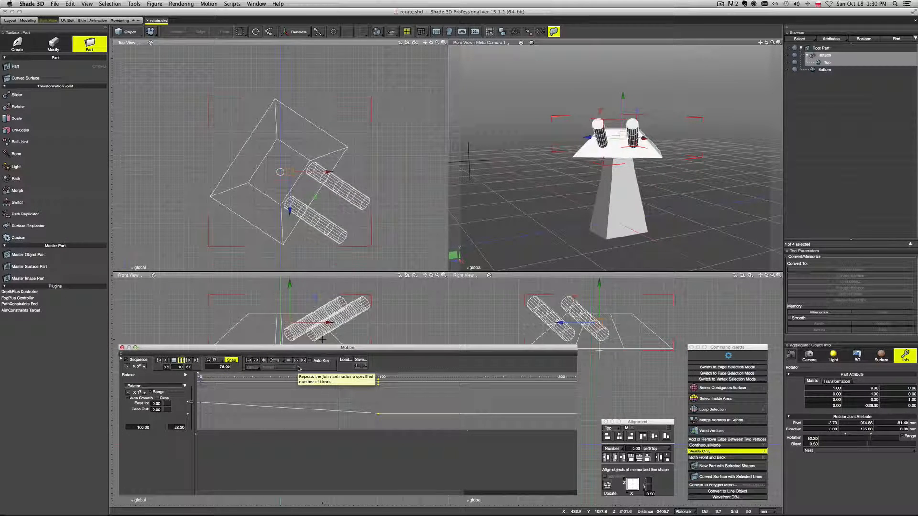
- Add a turret Rotator rotation keyframe and jump to another frame on the timeline
click(161, 360)
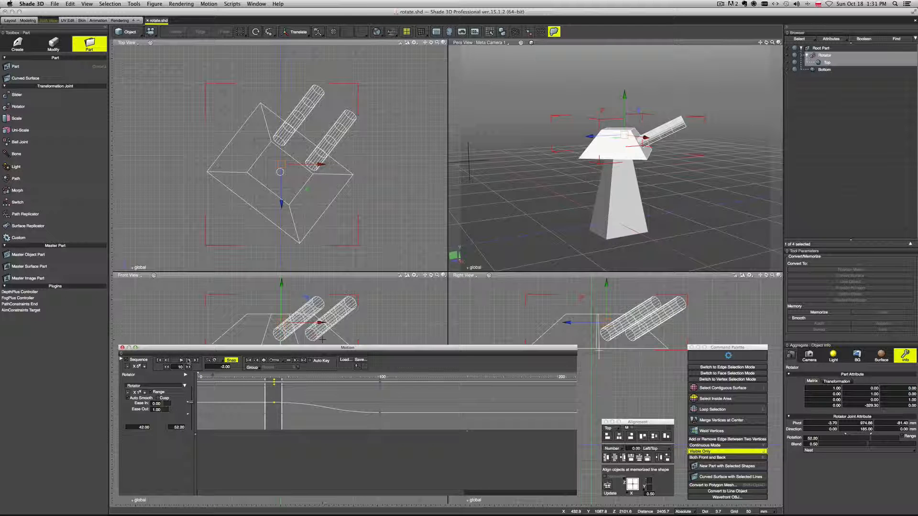
click(181, 360)
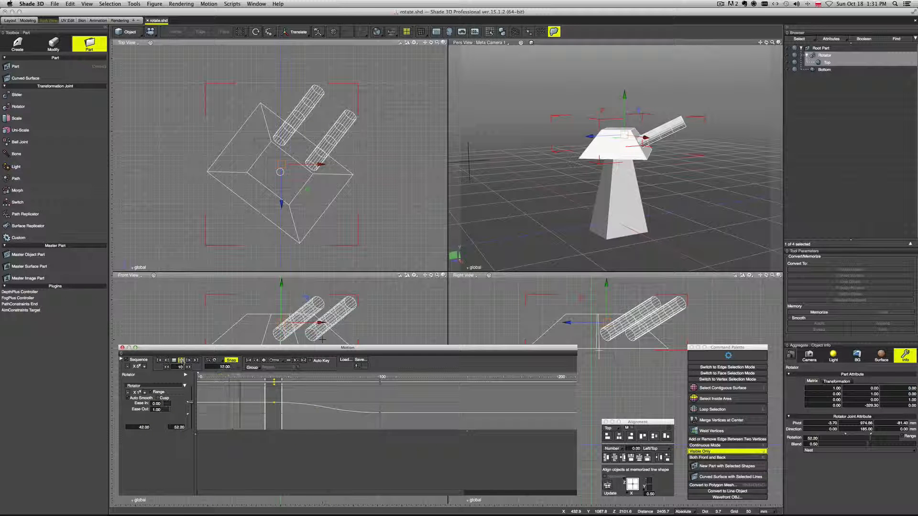